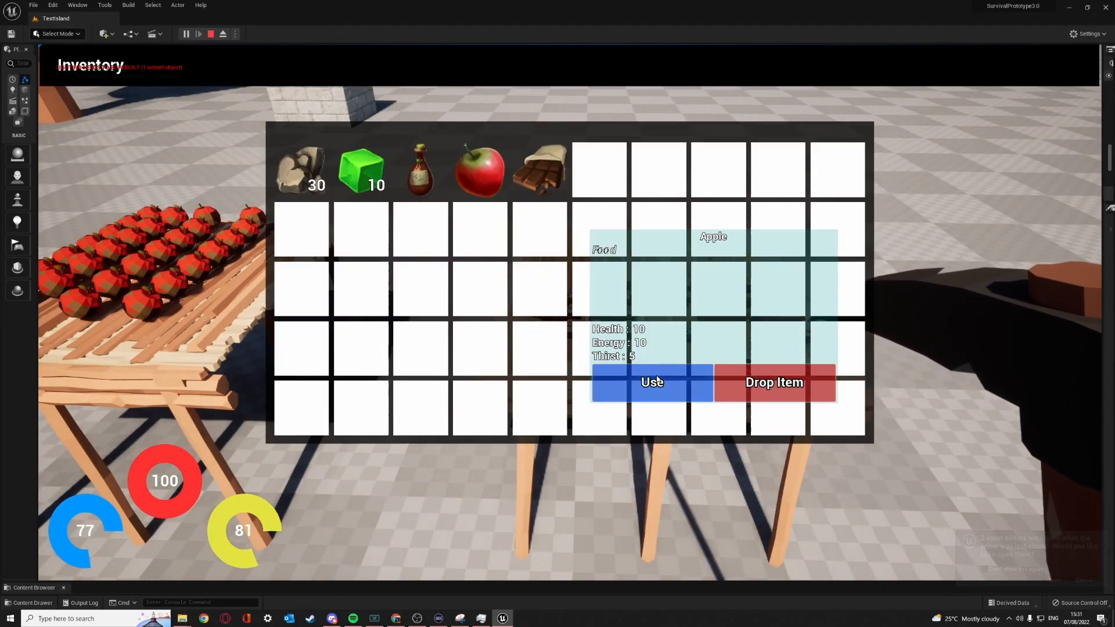
# Use the apple and then the potion from the inventory grid to refill the stat rings
pyautogui.click(650, 383)
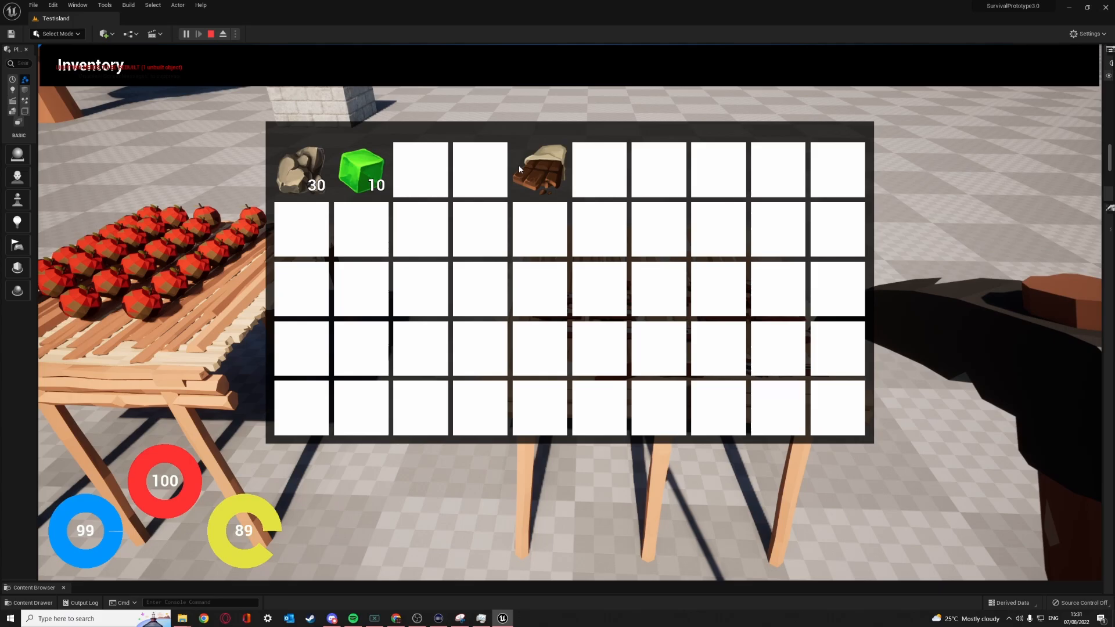
pyautogui.click(539, 168)
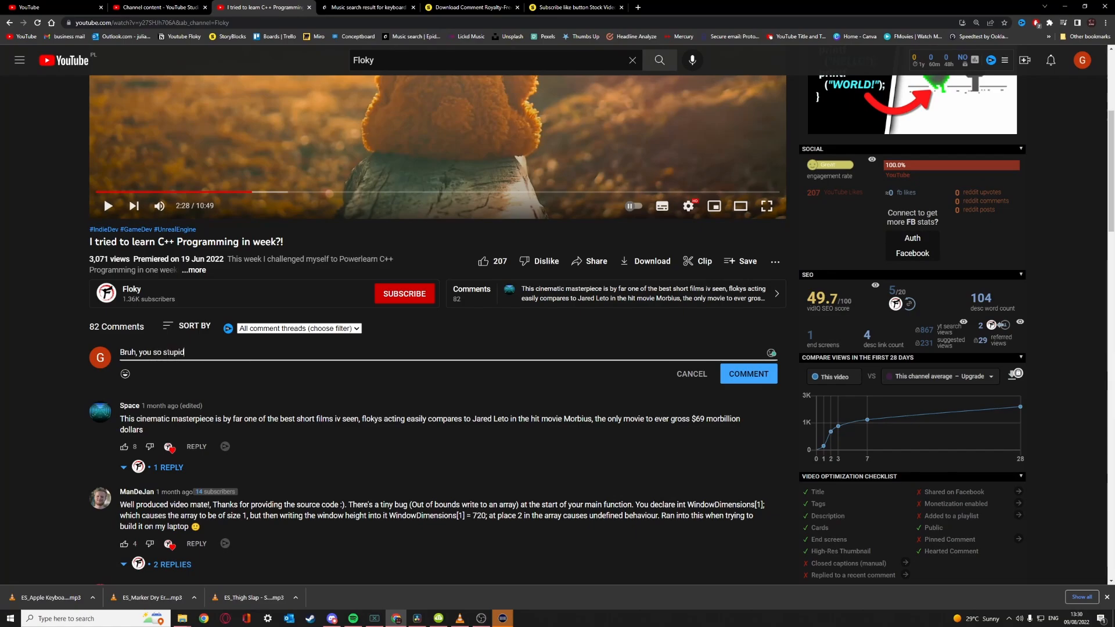
# Write a comment under the C++ programming video
pyautogui.click(747, 373)
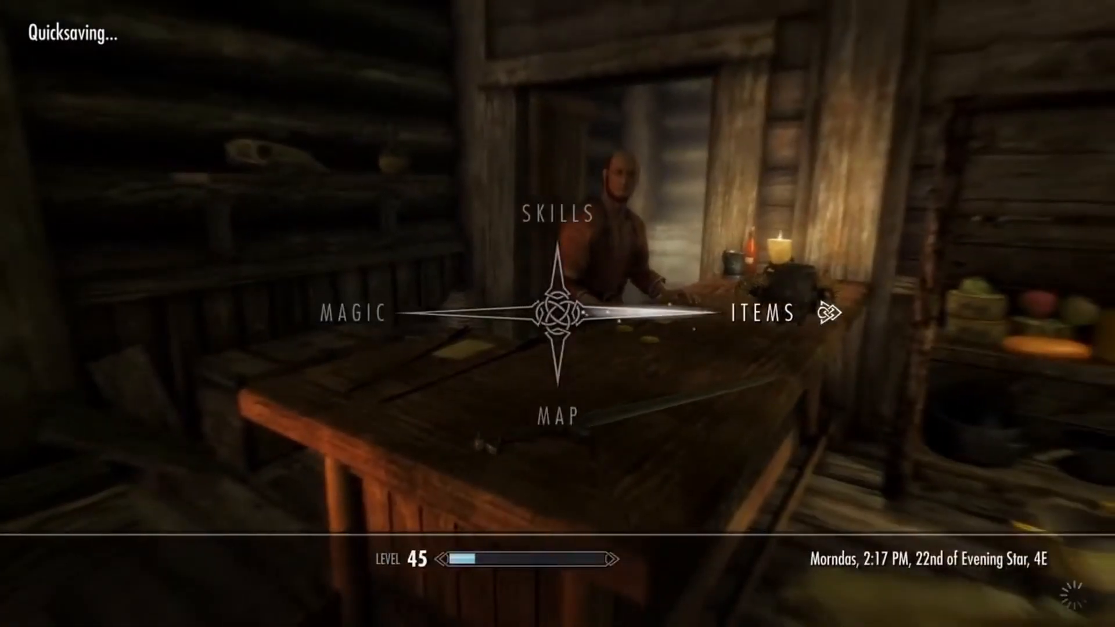
# Drop the full stacks of Potion of Extreme Healing and Potion of Illusion, confirming Yes
pyautogui.click(764, 313)
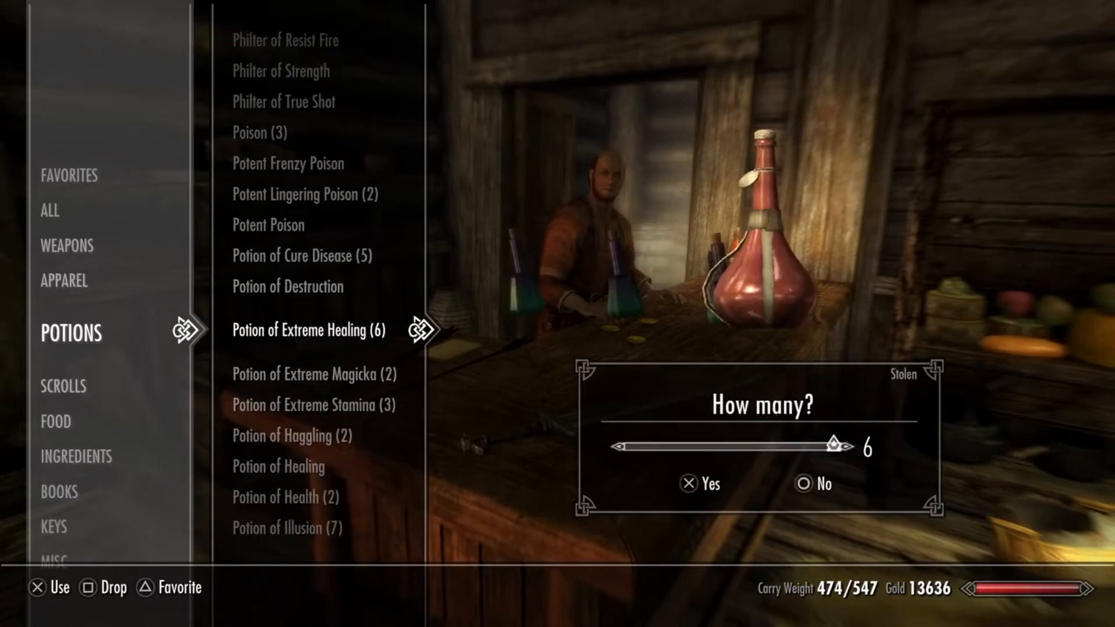
pyautogui.click(687, 483)
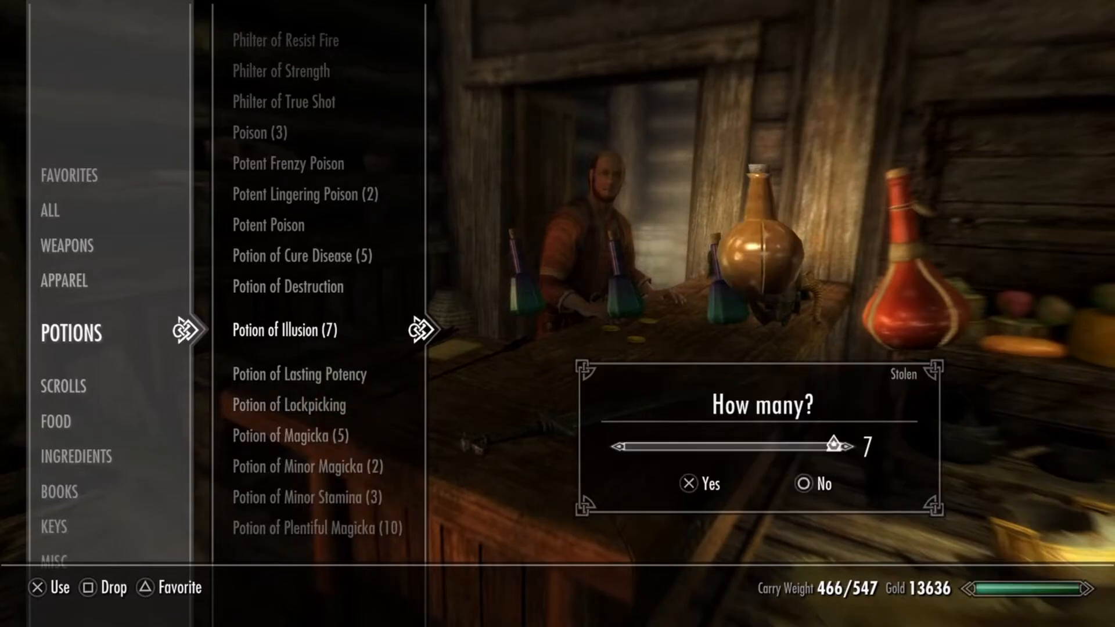
pyautogui.click(688, 483)
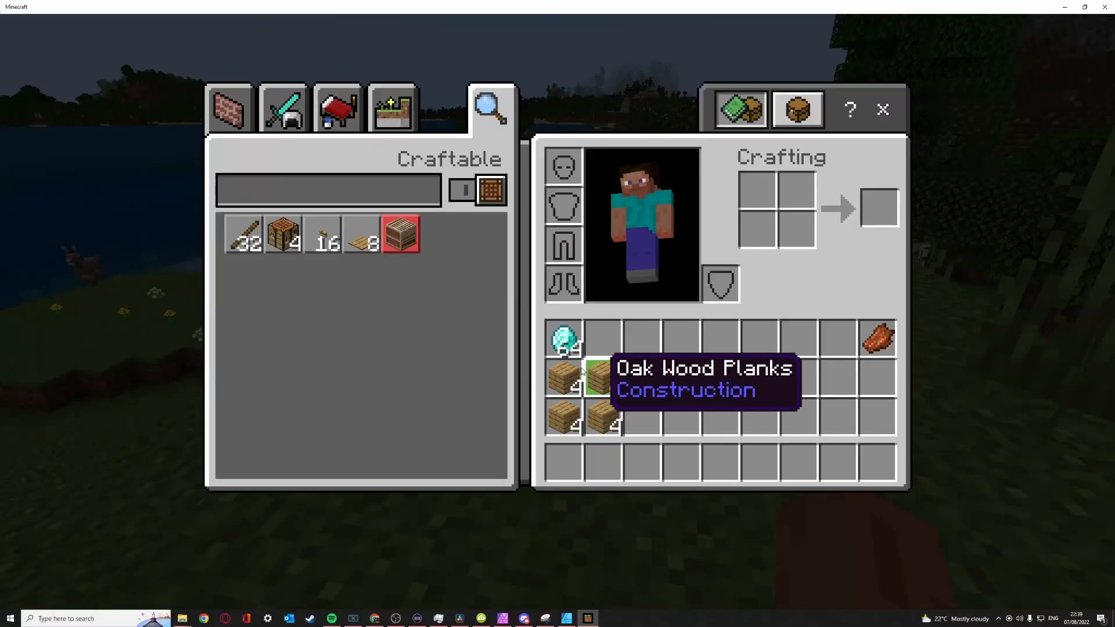
pyautogui.moveTo(680, 338)
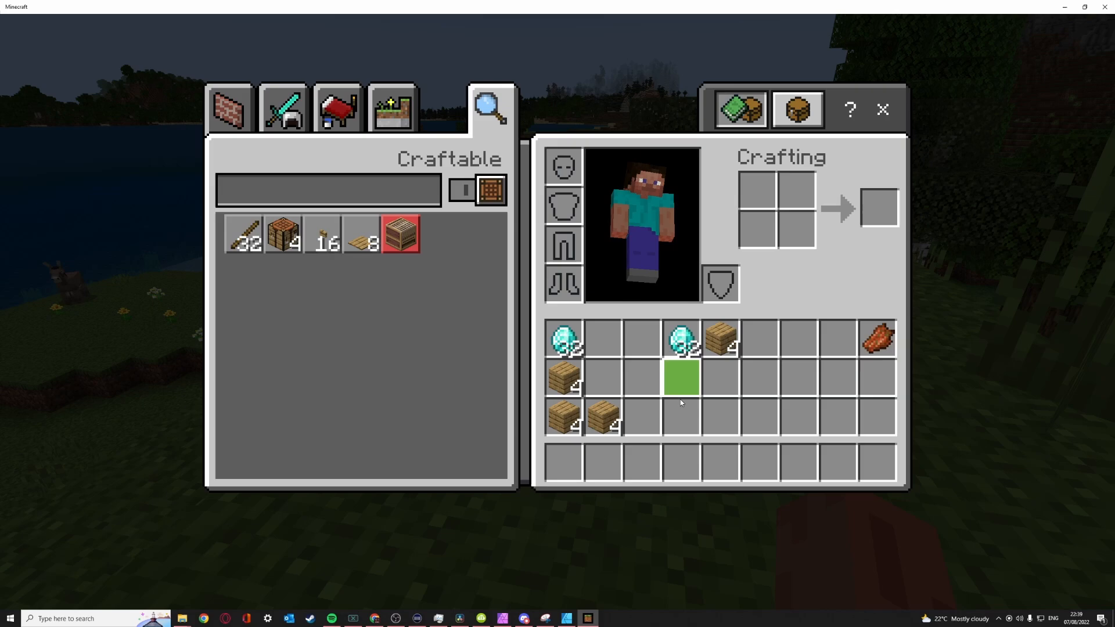
pyautogui.moveTo(680, 375)
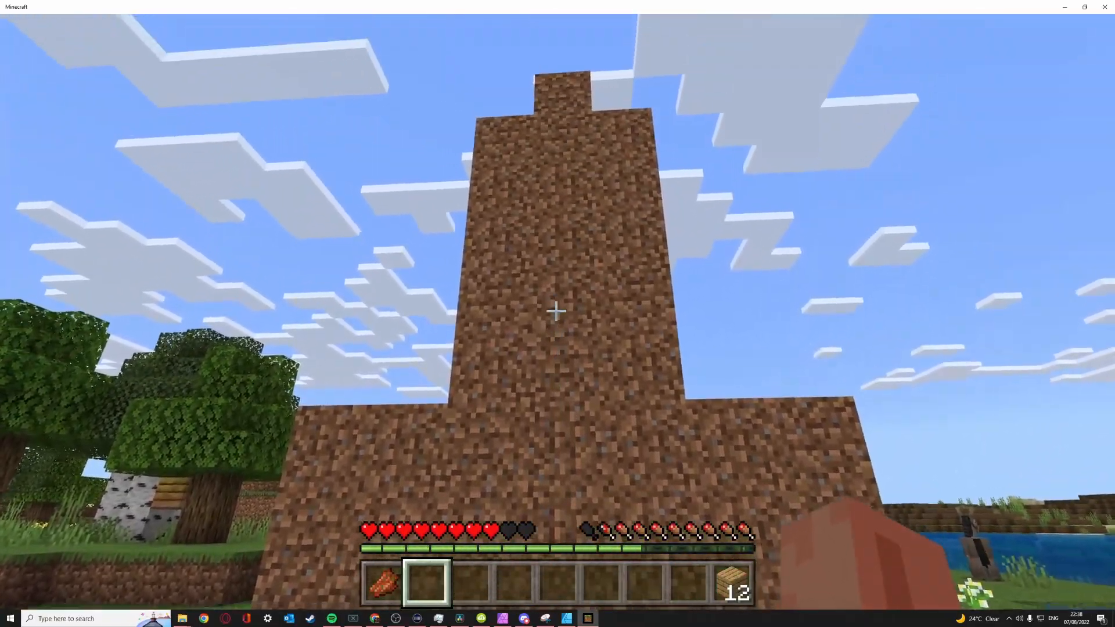
pyautogui.moveTo(557, 311)
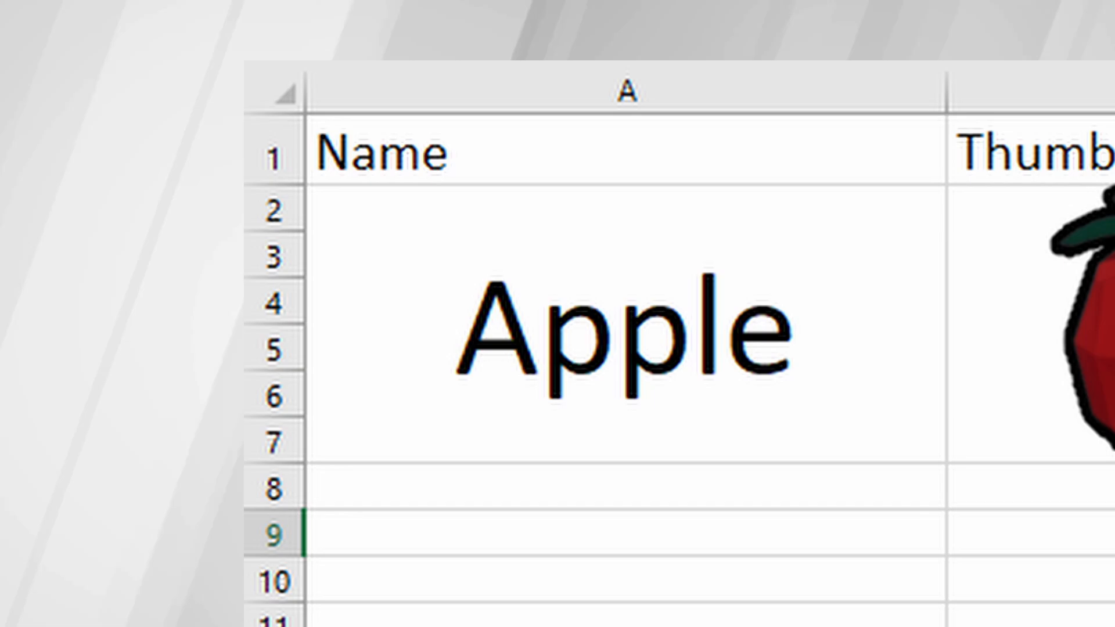
# Scroll row 2 to show the Apple's Hydration 5, Health 5 and Other note
pyautogui.hscroll(3)
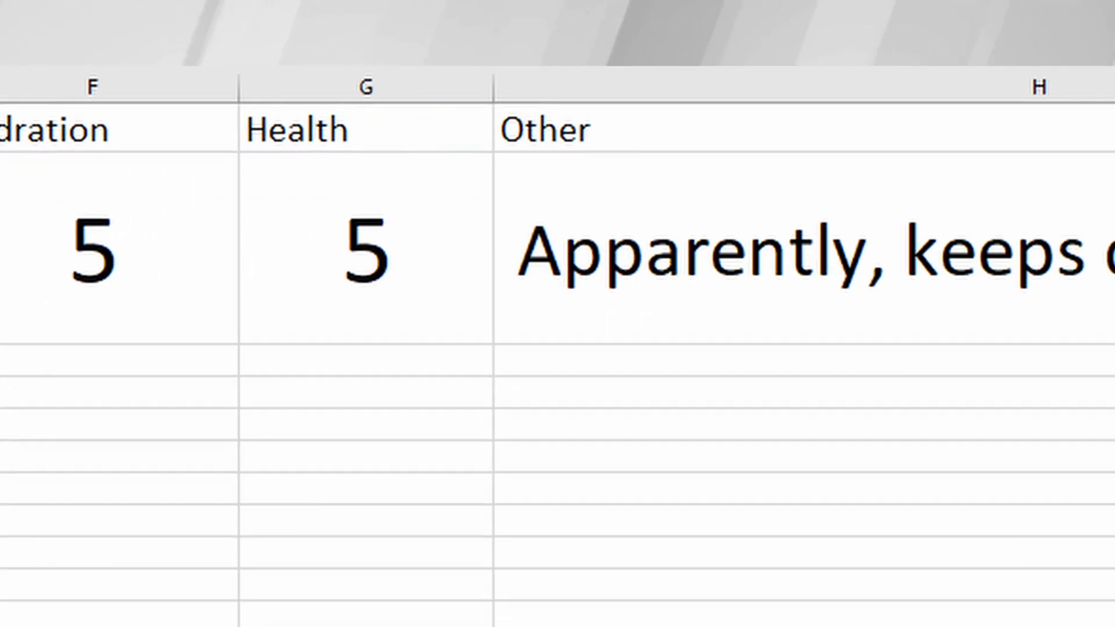